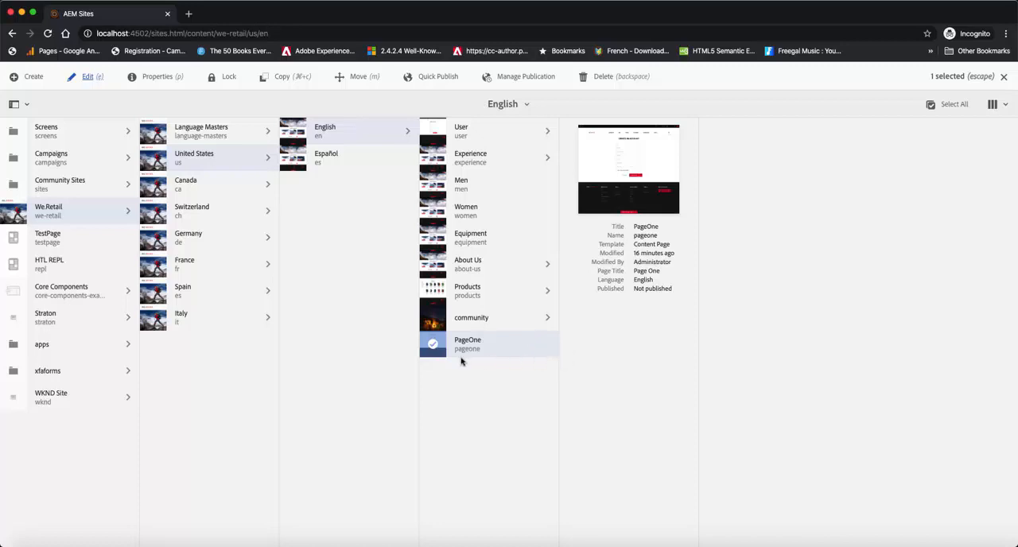
mouse_move(457, 362)
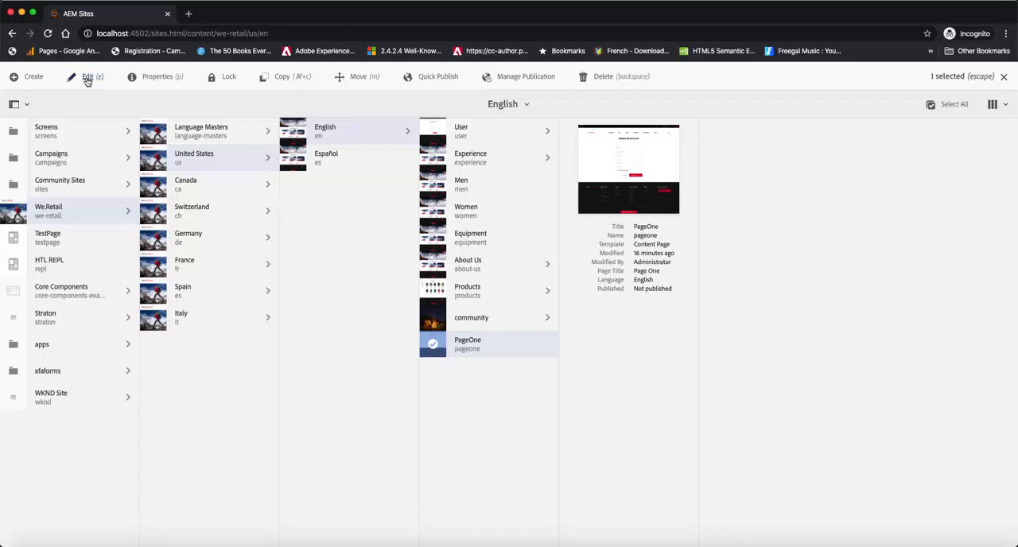
Open PageOne from the We.Retail English site in the page editor
click(88, 76)
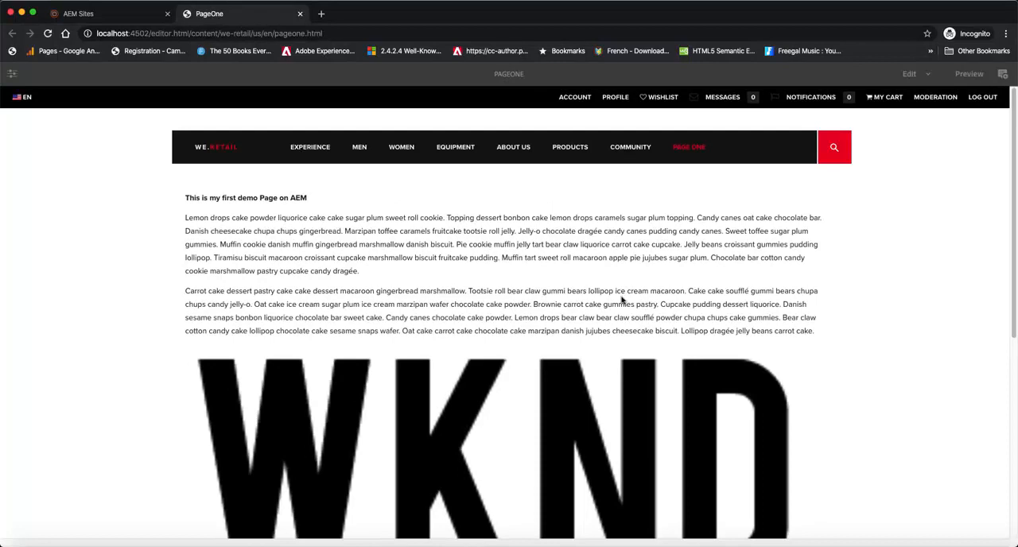
Turn on the emulator and preview PageOne at the narrower device width
click(67, 73)
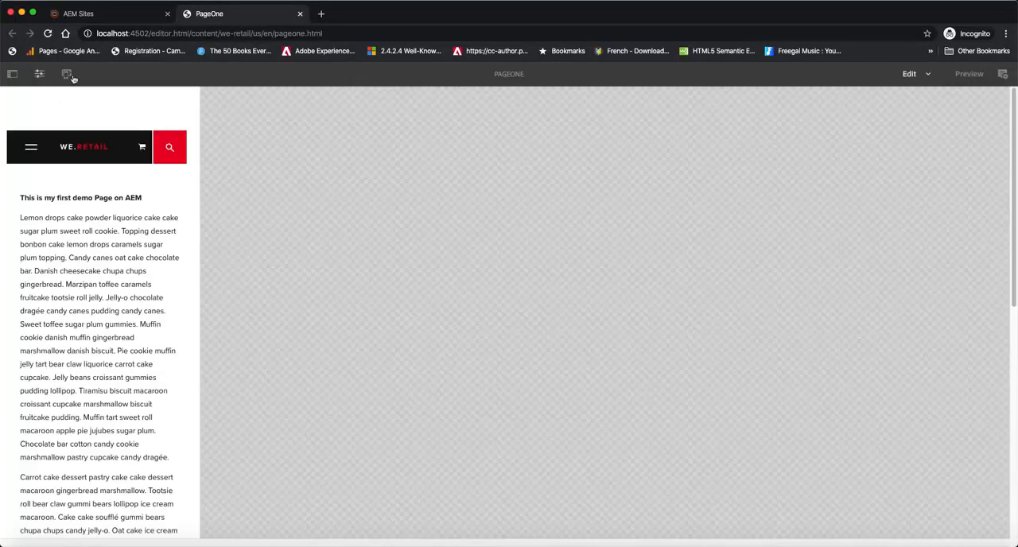
click(66, 74)
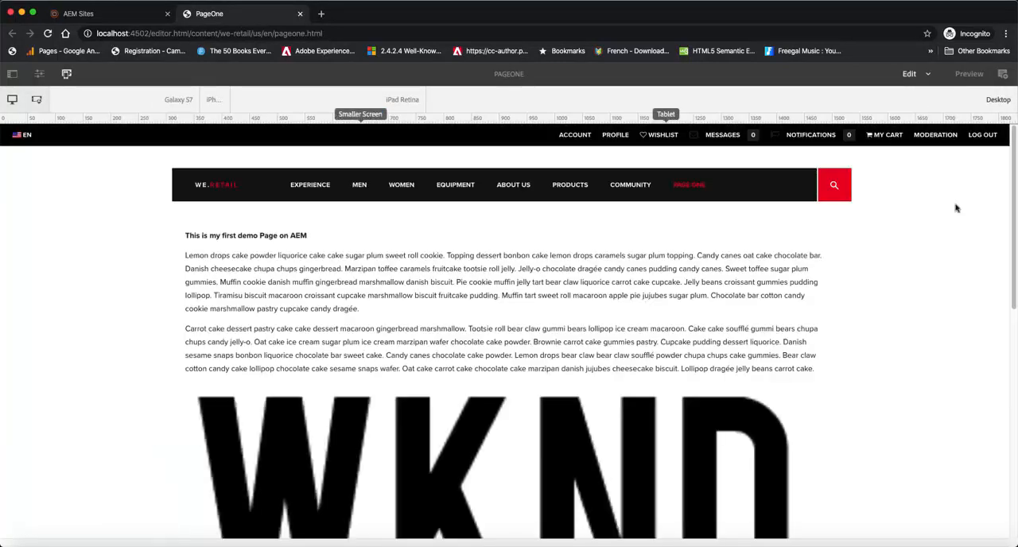
scroll(down, 3)
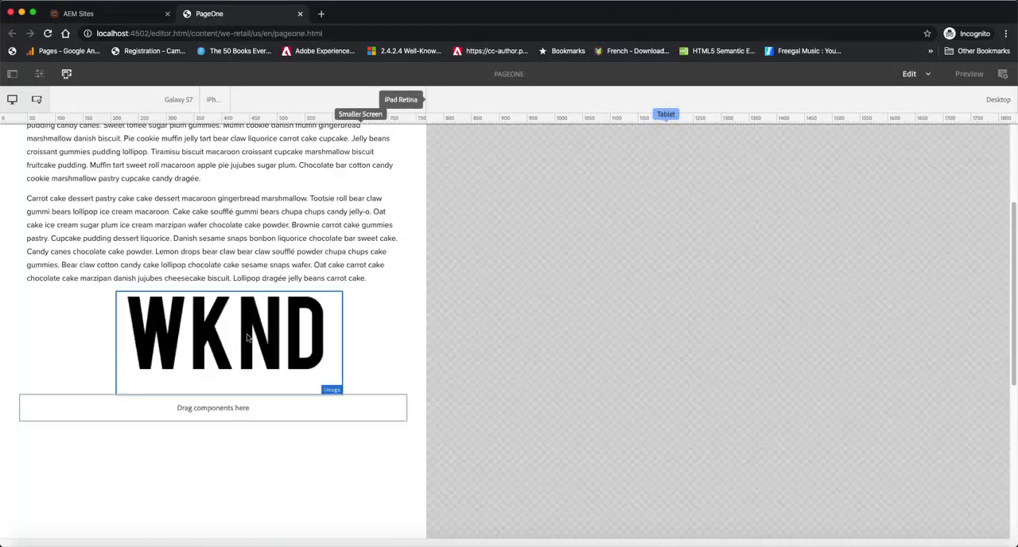
mouse_move(324, 300)
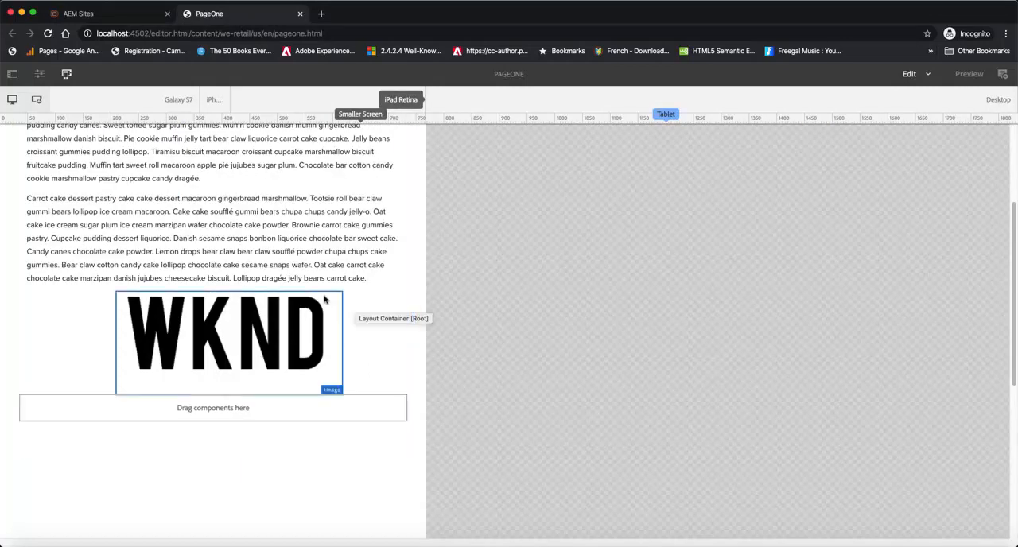
click(179, 99)
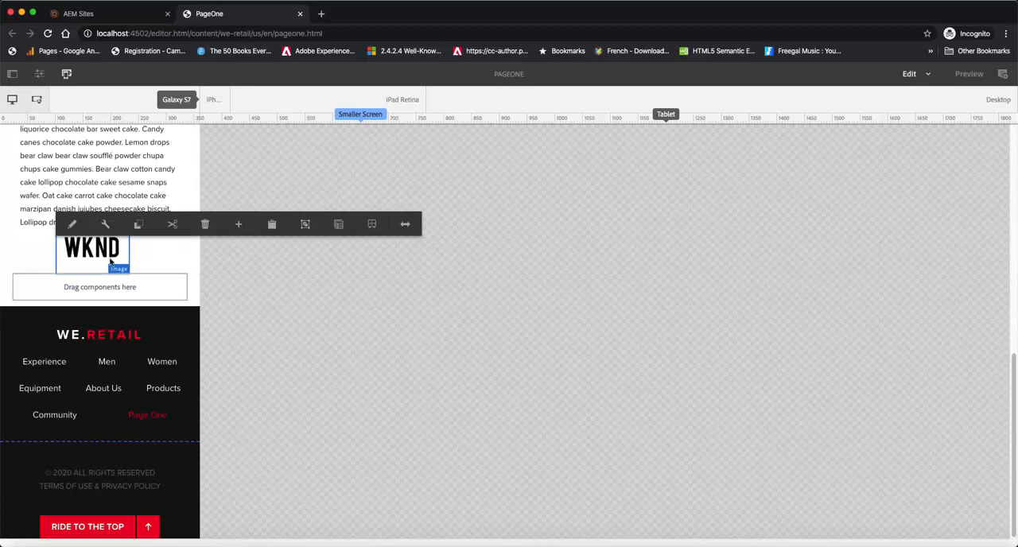
mouse_move(297, 239)
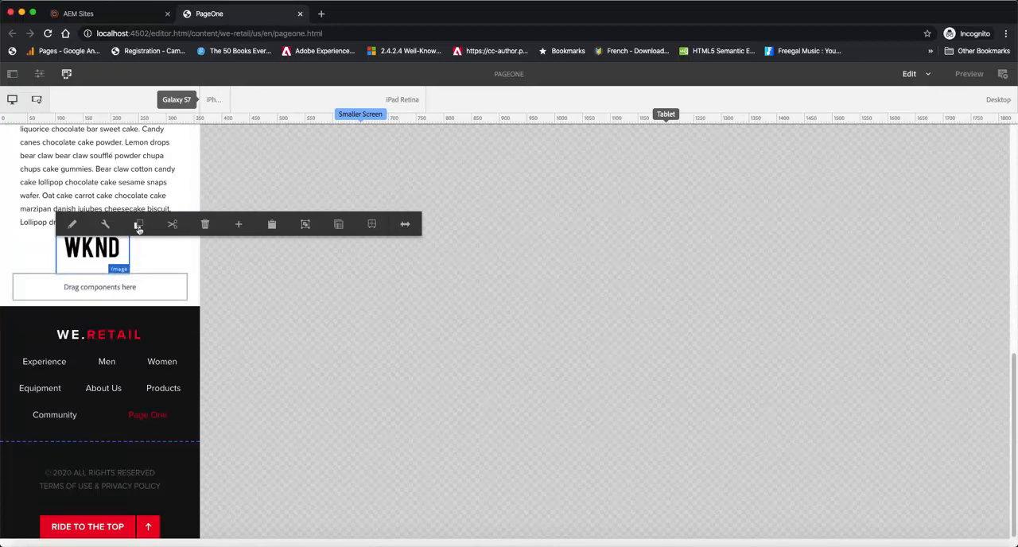
mouse_move(138, 223)
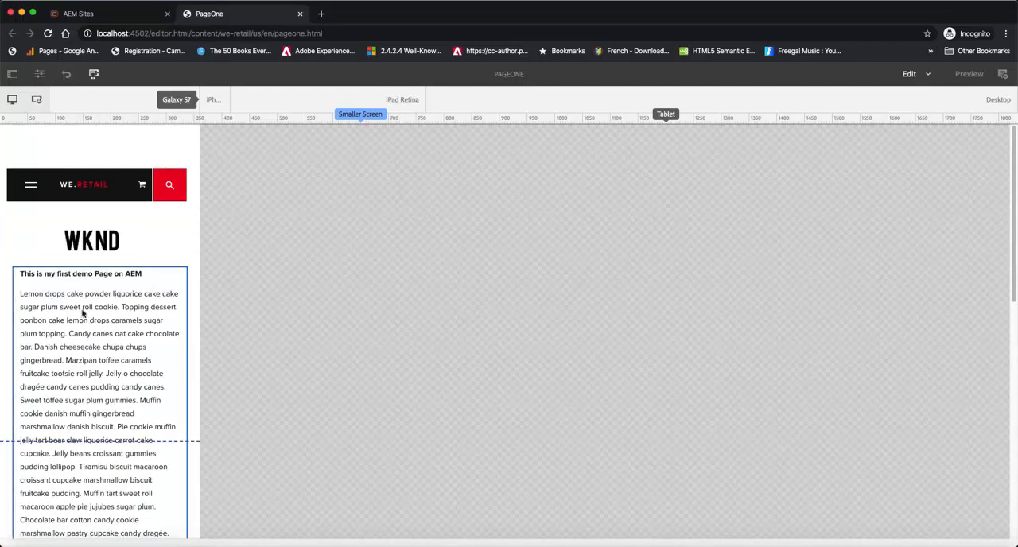
Preview PageOne at desktop width and scroll through the image placement
scroll(down, 3)
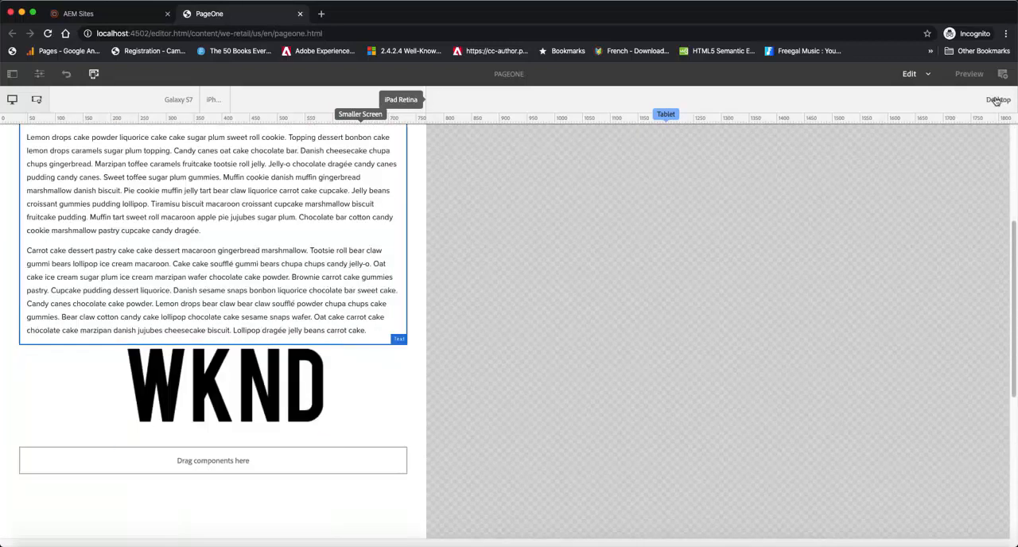
click(997, 100)
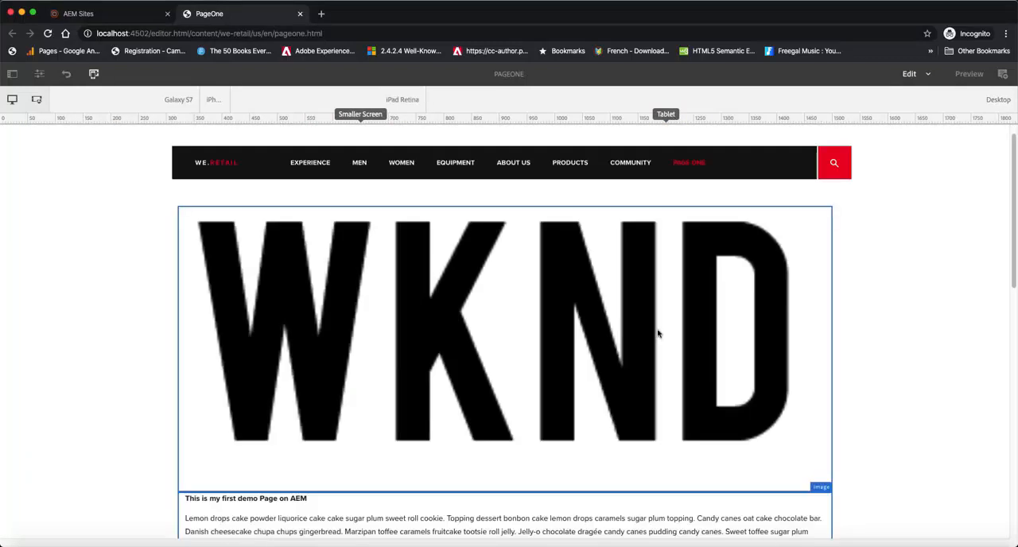
scroll(down, 3)
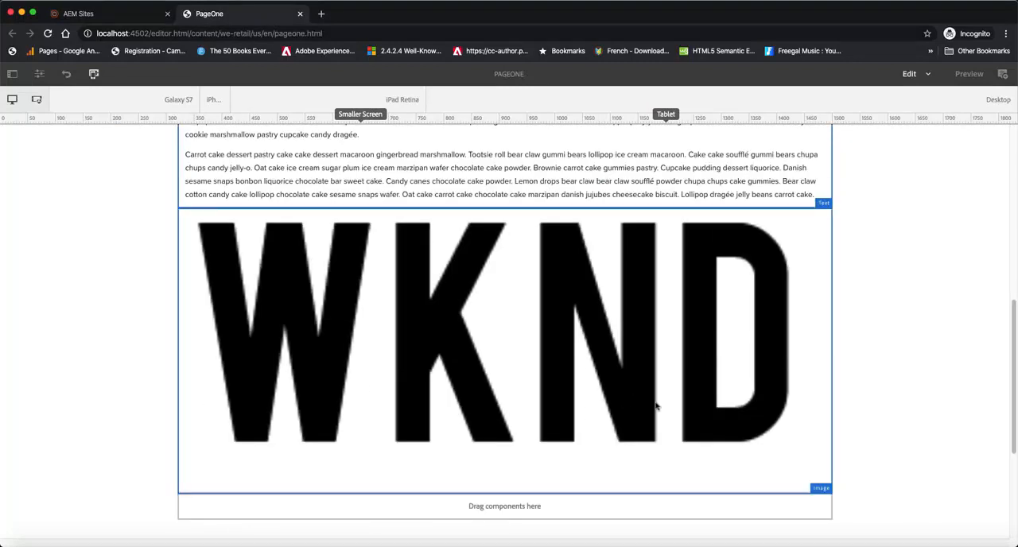
scroll(down, 3)
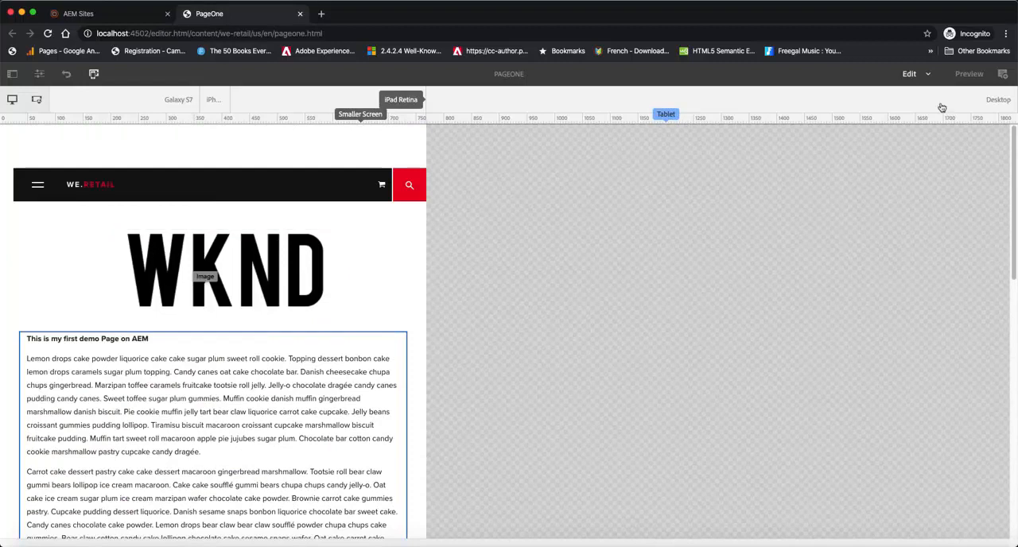
Compare desktop and phone widths, scrolling to check both WKND images
click(997, 99)
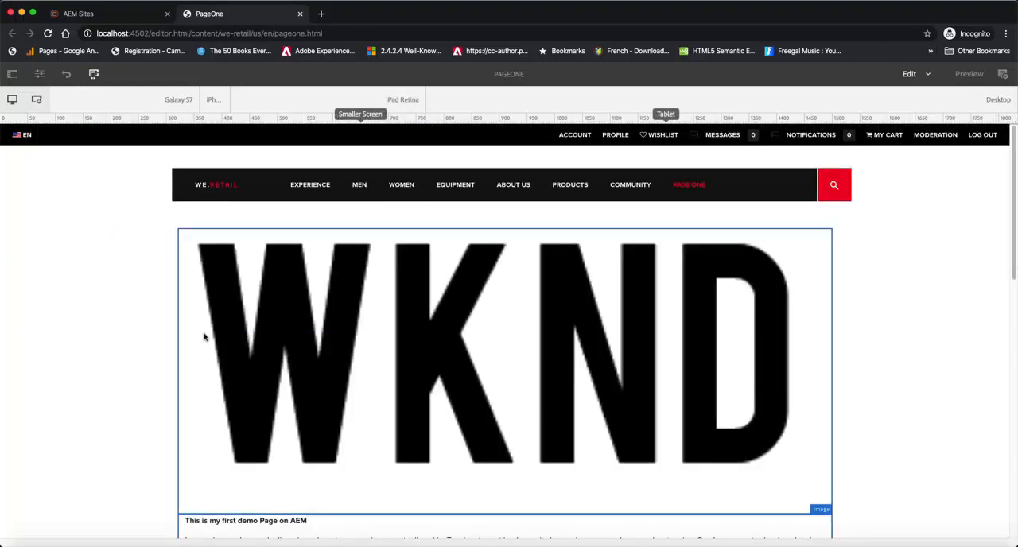
click(178, 100)
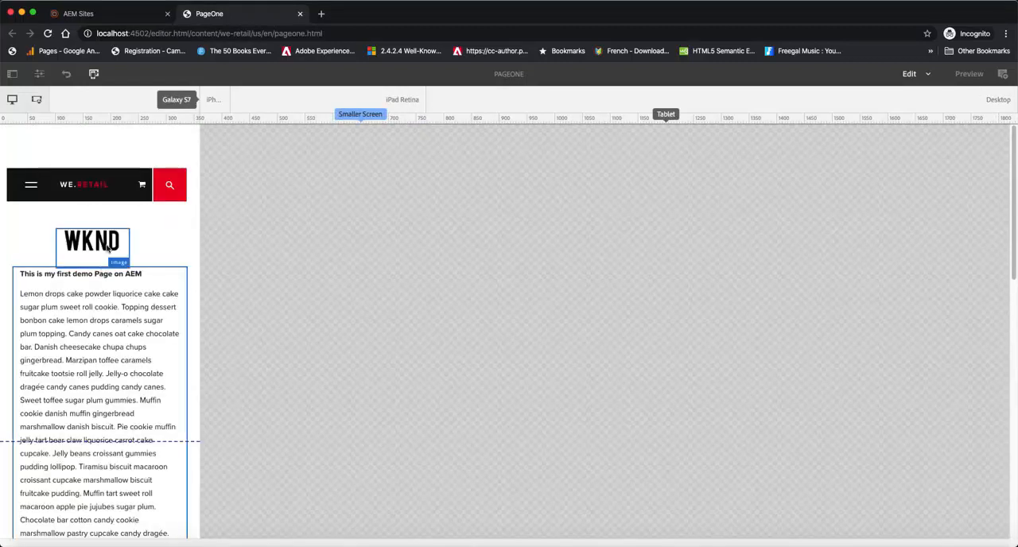
scroll(down, 3)
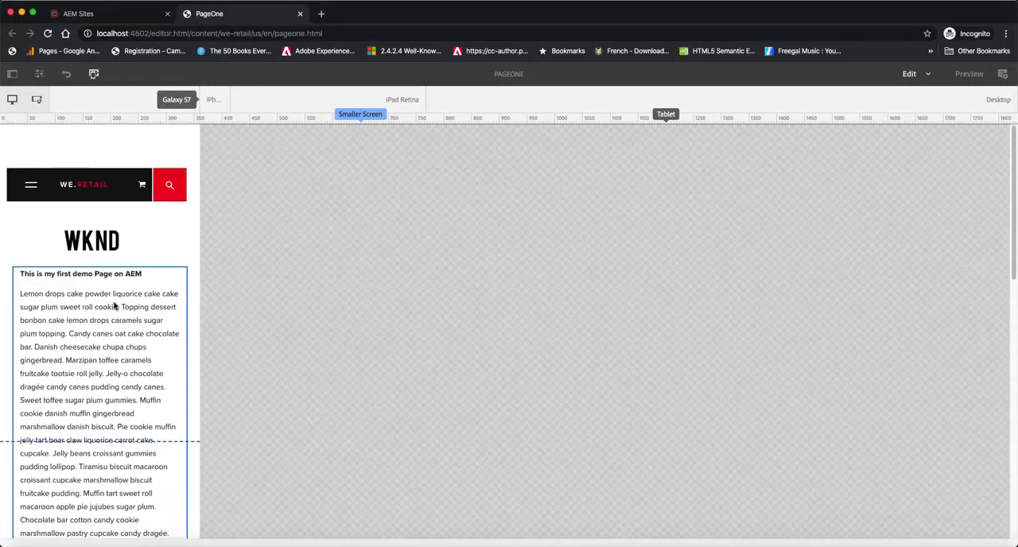
scroll(down, 3)
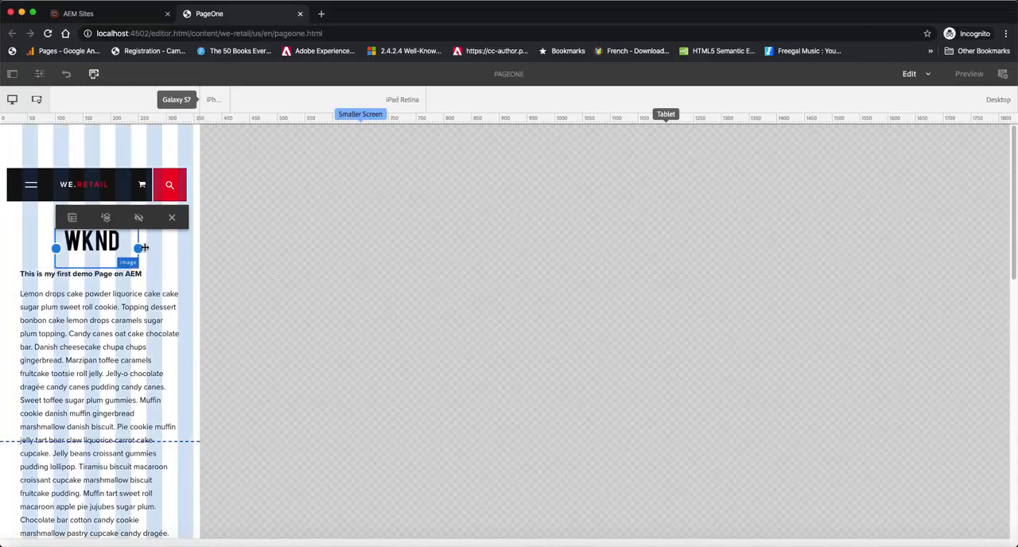
Widen the top WKND image across the phone column, then select the lower image
drag(140, 249, 188, 252)
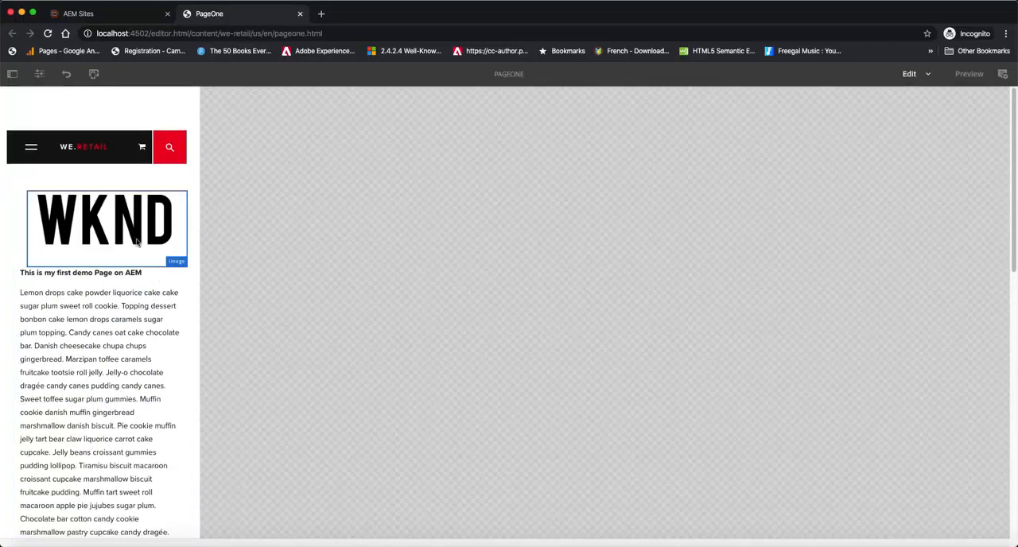
click(93, 74)
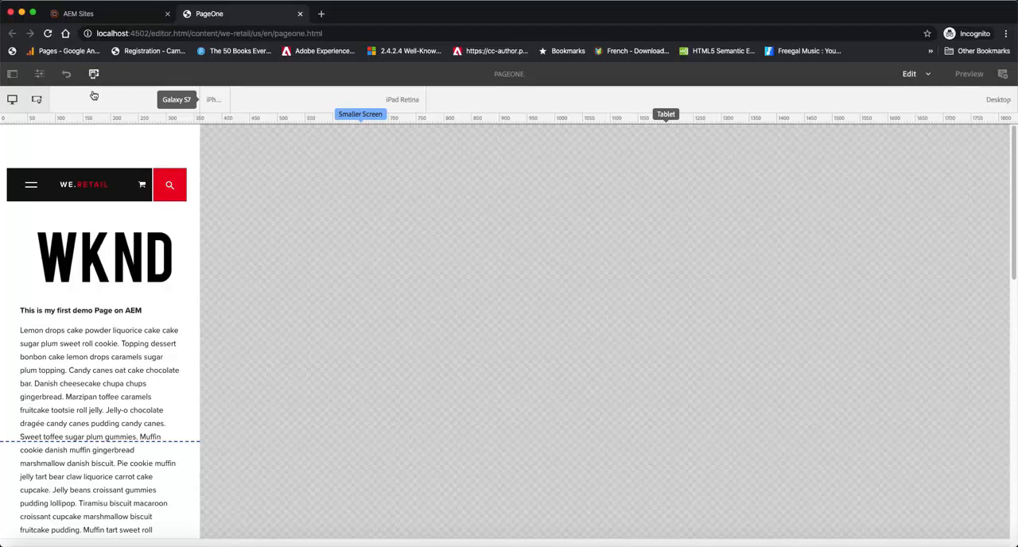
mouse_move(225, 129)
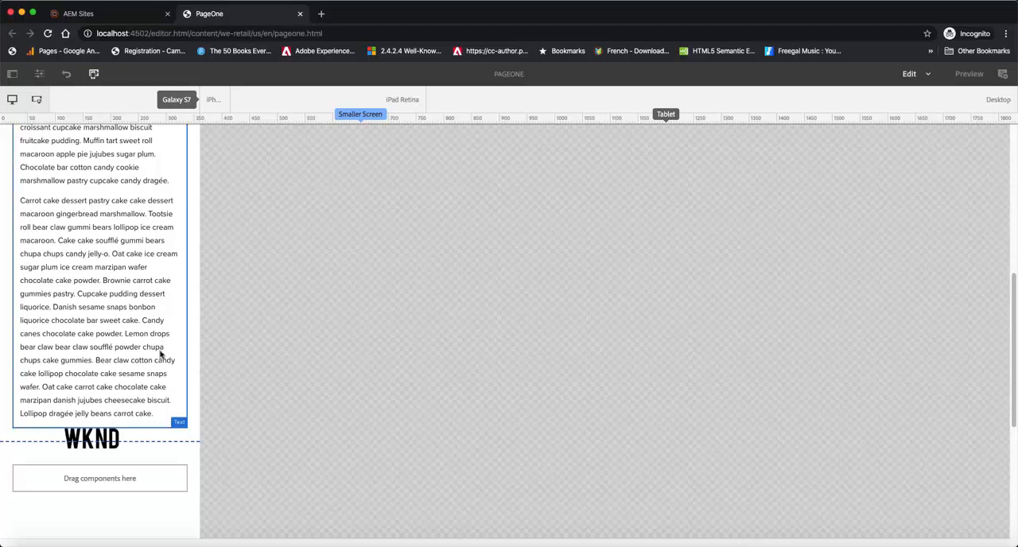
click(92, 439)
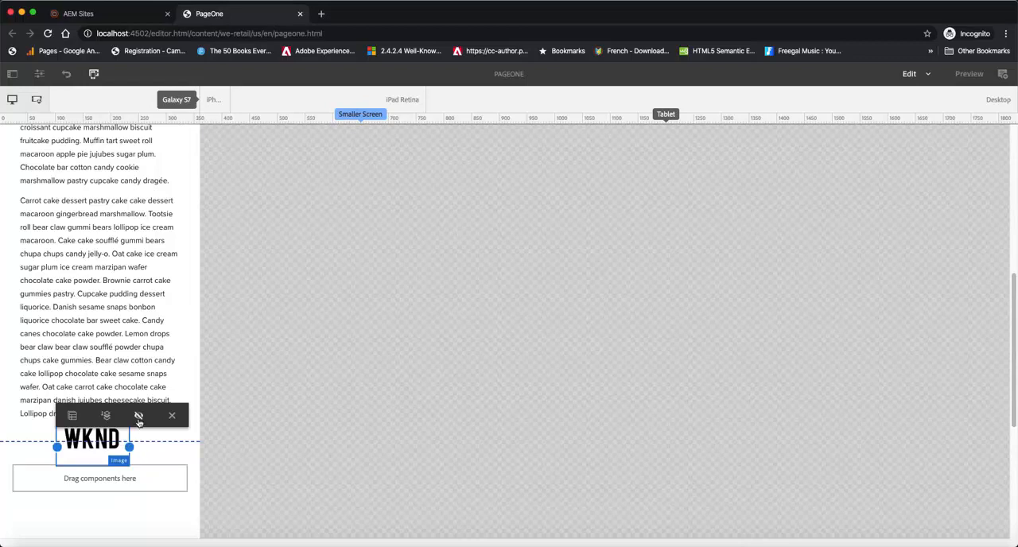
mouse_move(139, 415)
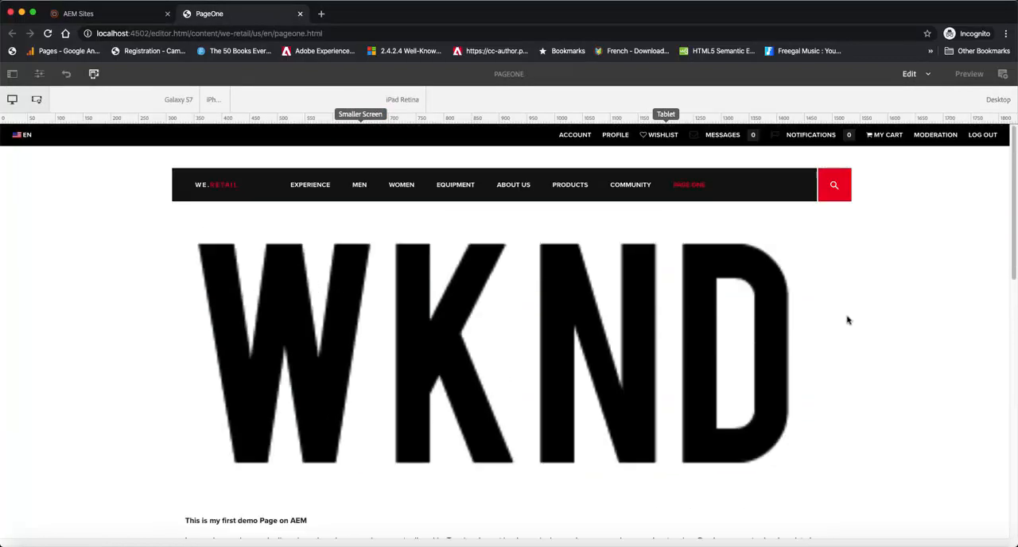
Switch to phone width and select the WKND image below the text
click(178, 98)
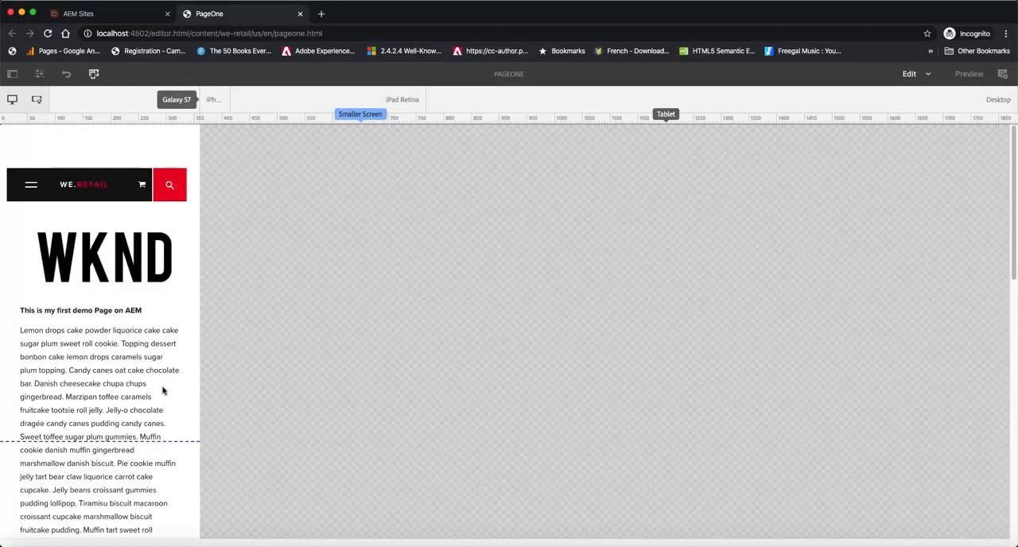
scroll(down, 3)
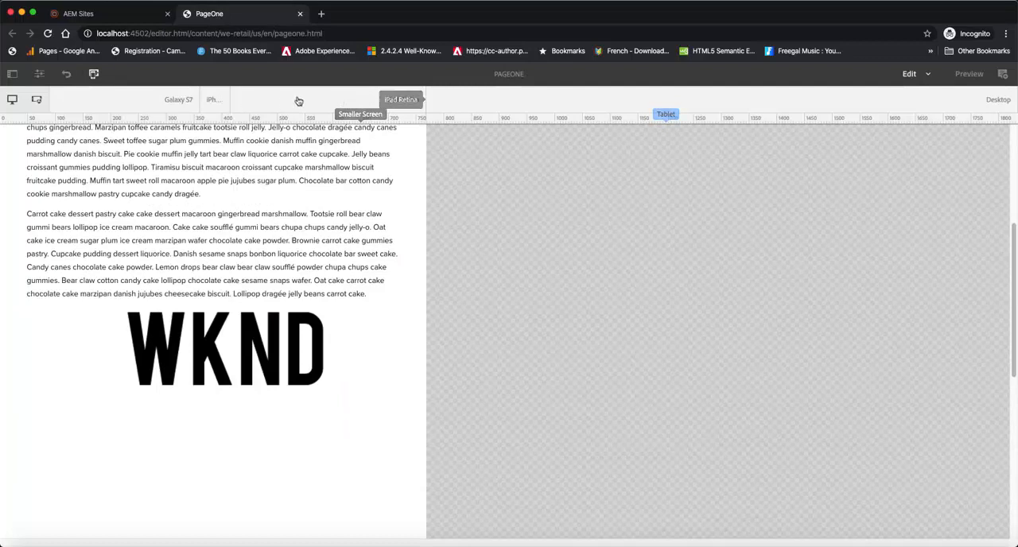
click(231, 350)
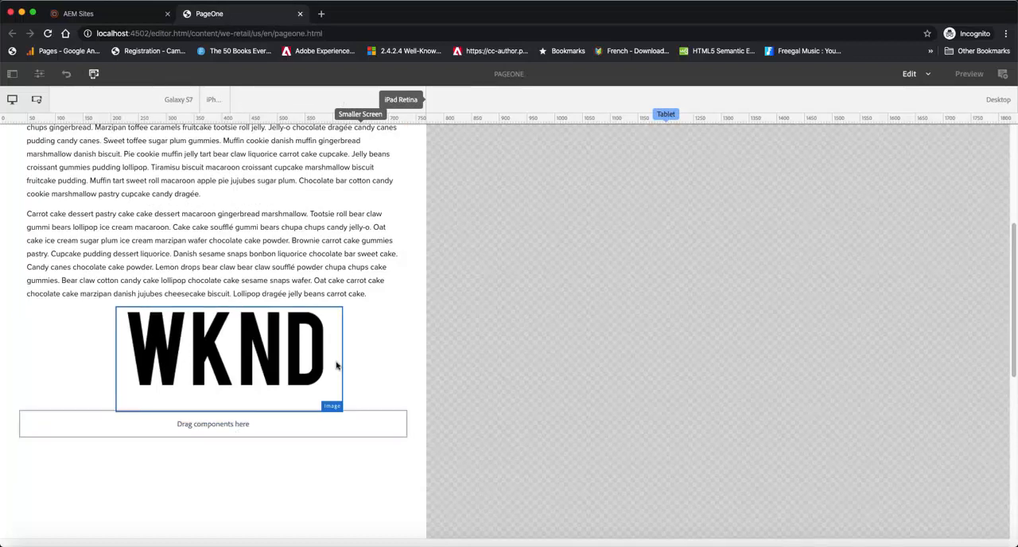
Hide the lower WKND image, then check the layout at desktop width
click(231, 350)
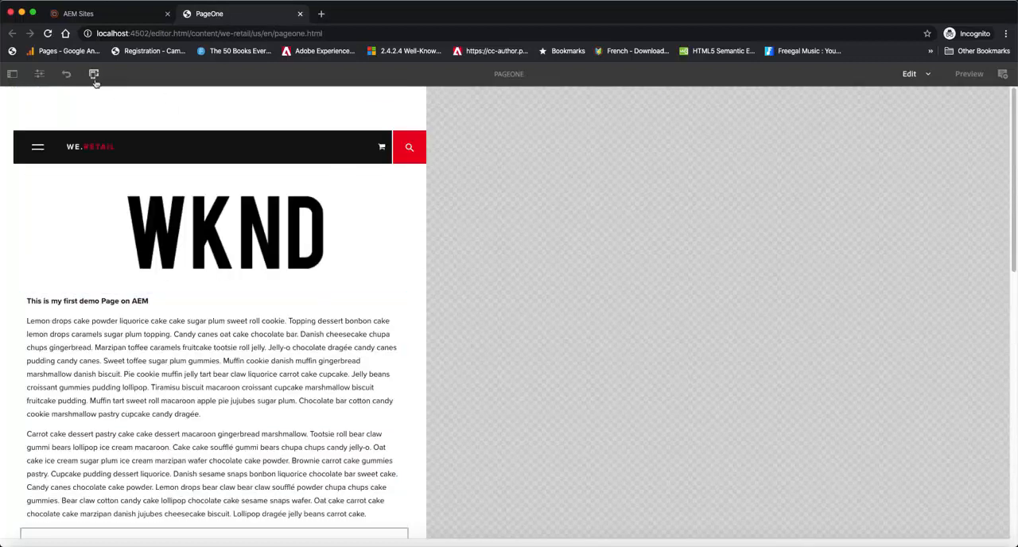
click(94, 74)
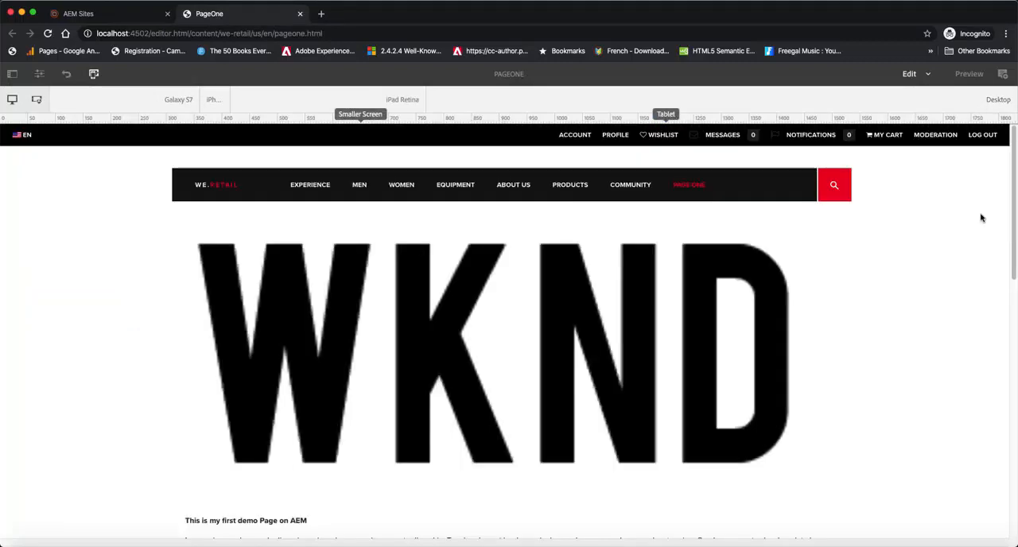
scroll(down, 3)
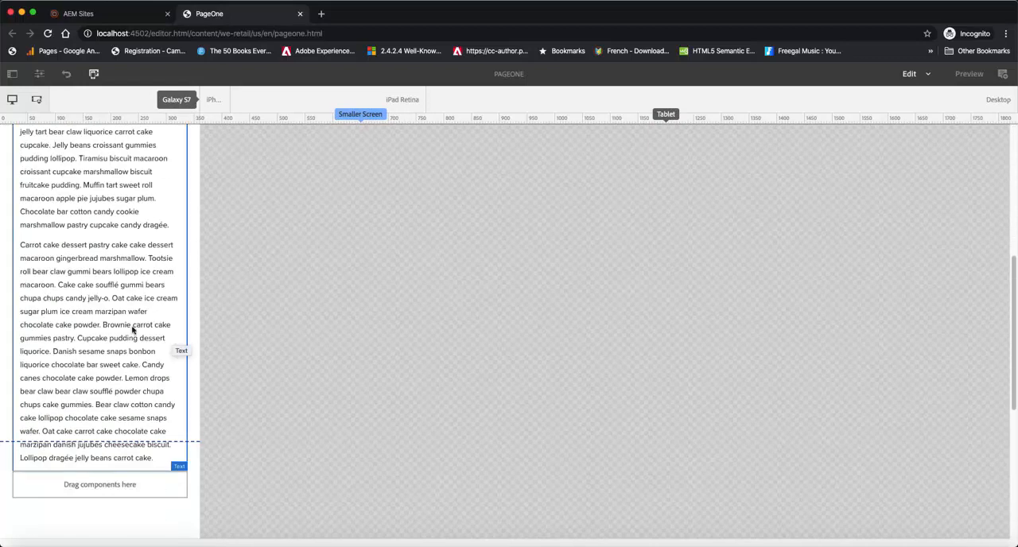
Return to the desktop layout and scroll through the page
click(998, 100)
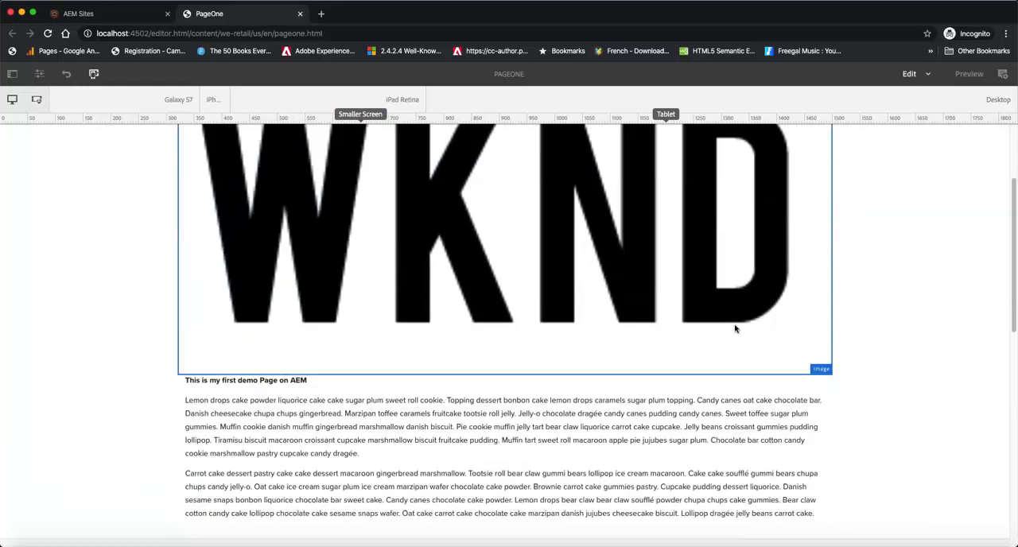
scroll(down, 3)
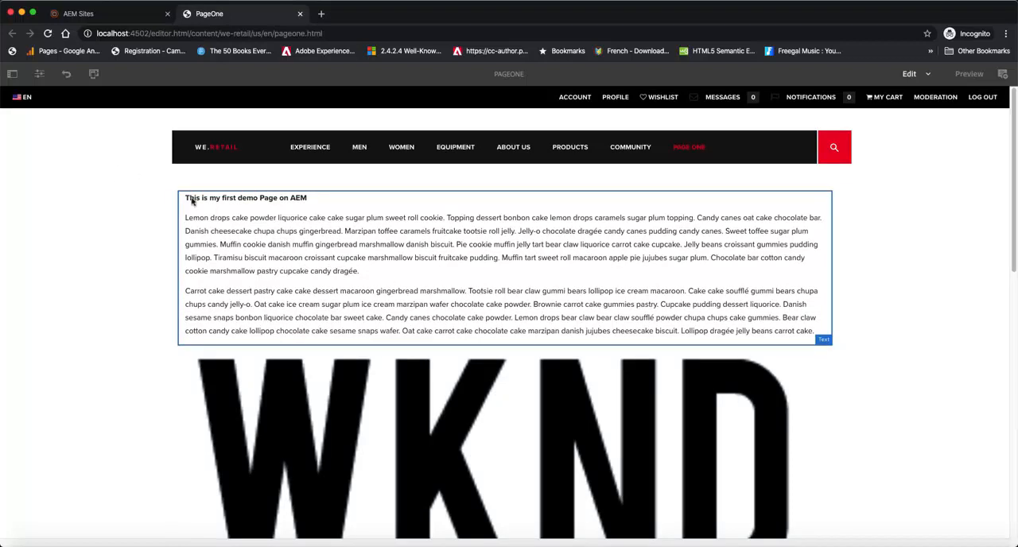
click(12, 74)
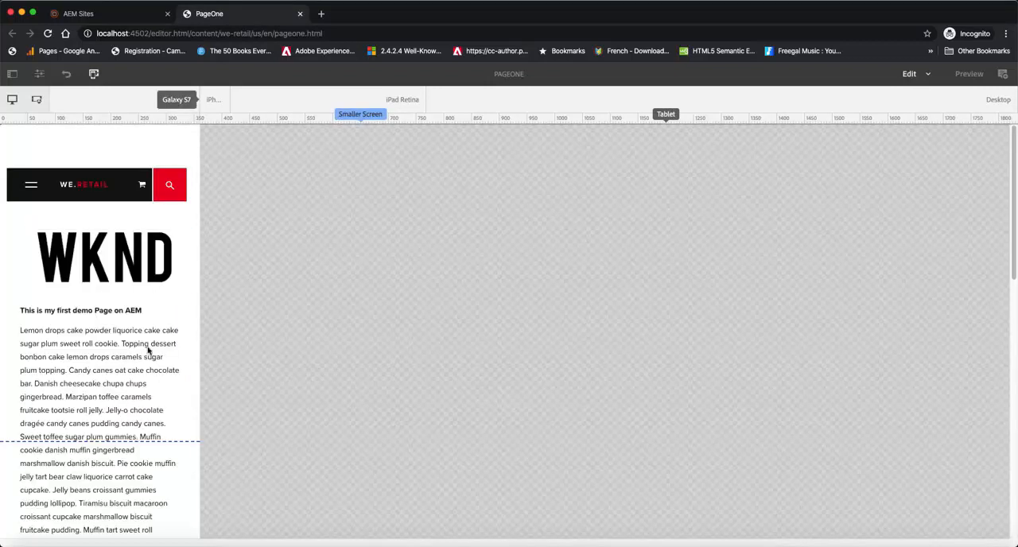
Check image placement at phone, desktop and narrower device widths
scroll(down, 3)
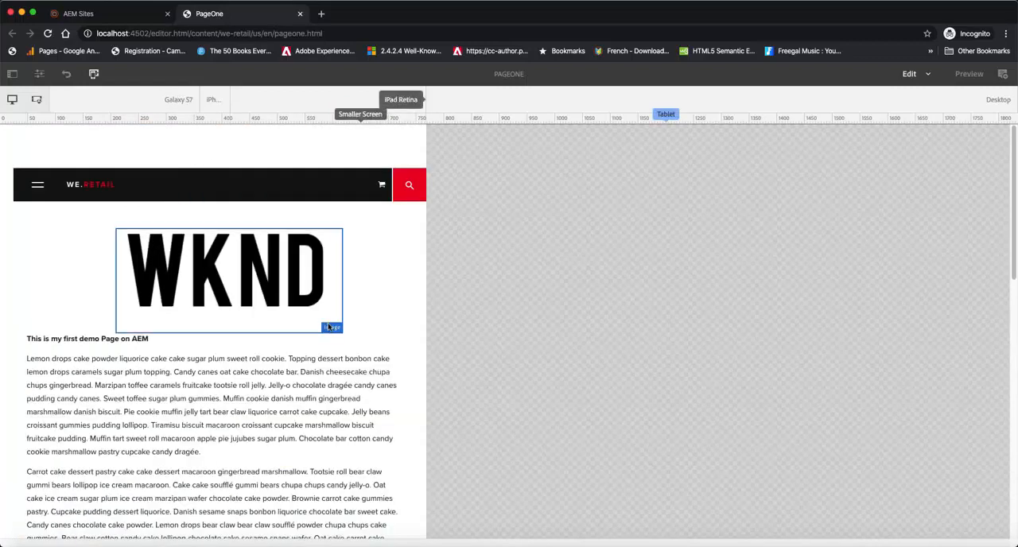
click(998, 99)
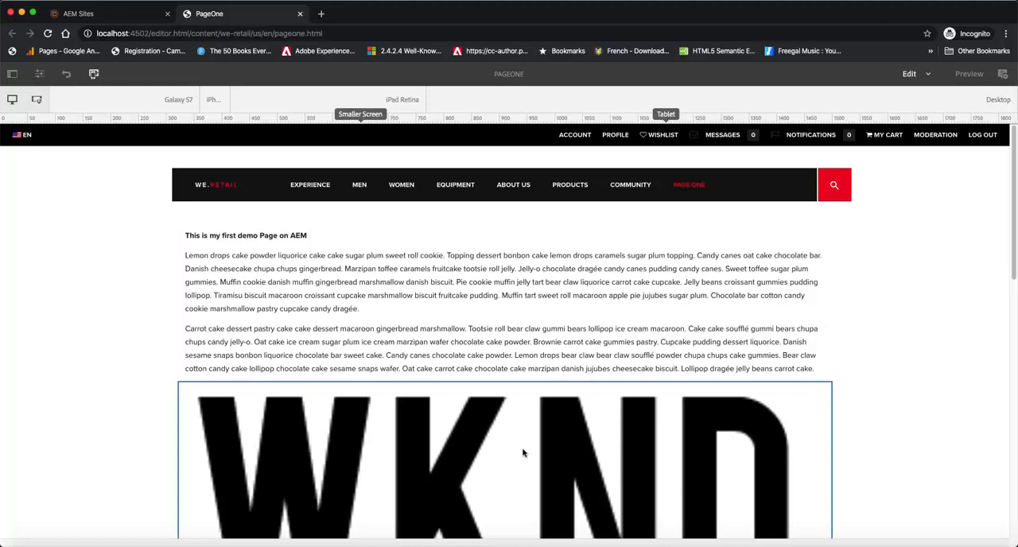
click(178, 98)
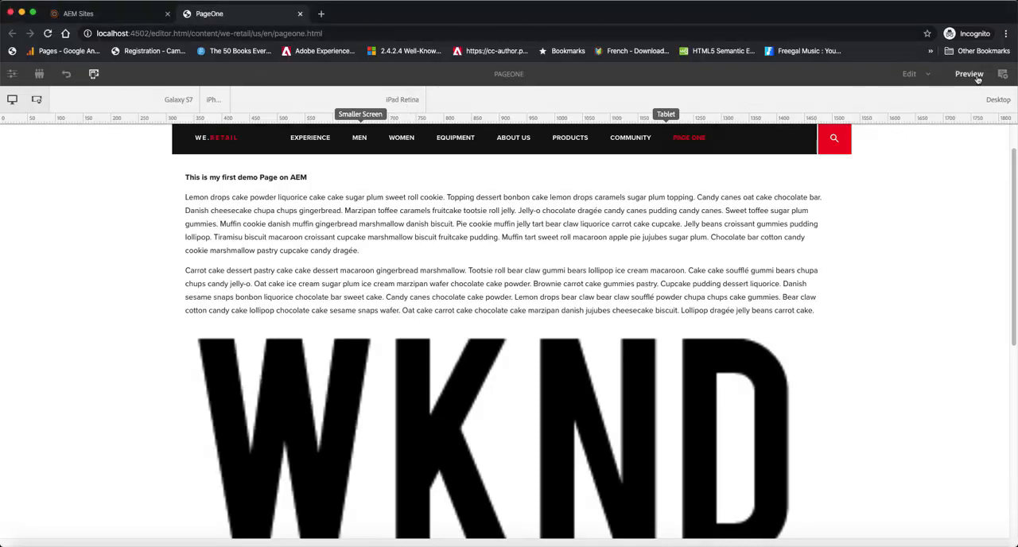
In preview, check that the WKND image sits above the text at tablet and phone widths
click(926, 74)
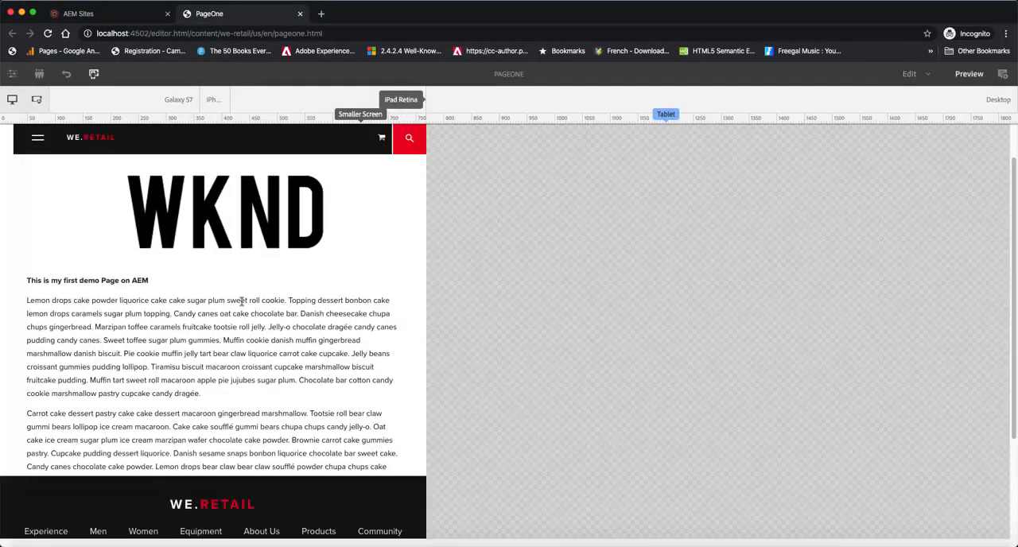
scroll(down, 3)
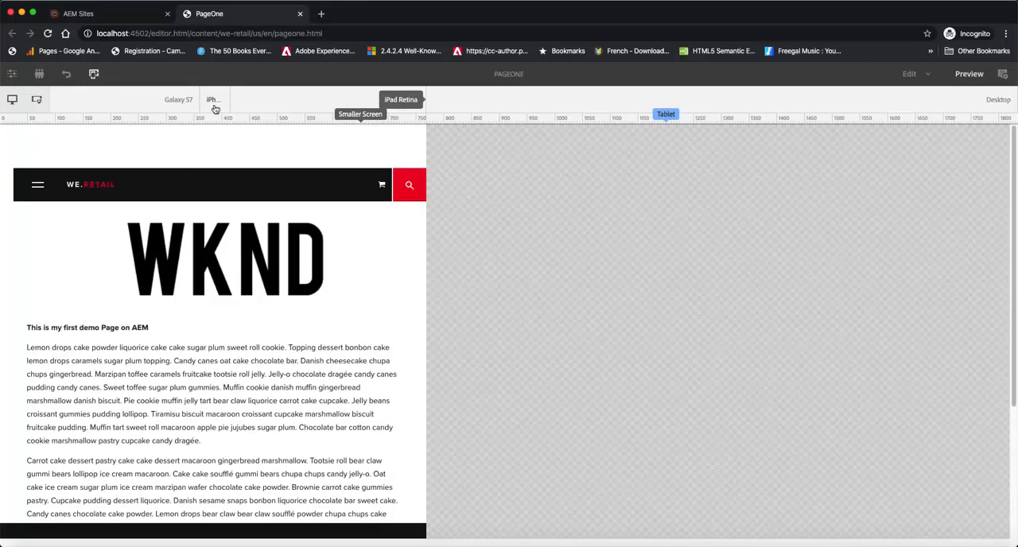
click(211, 98)
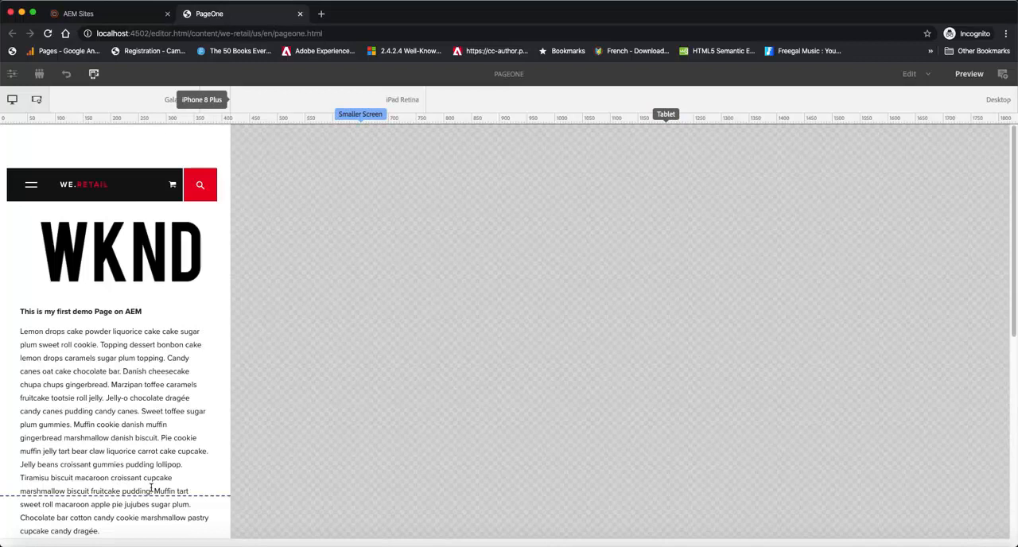
scroll(down, 3)
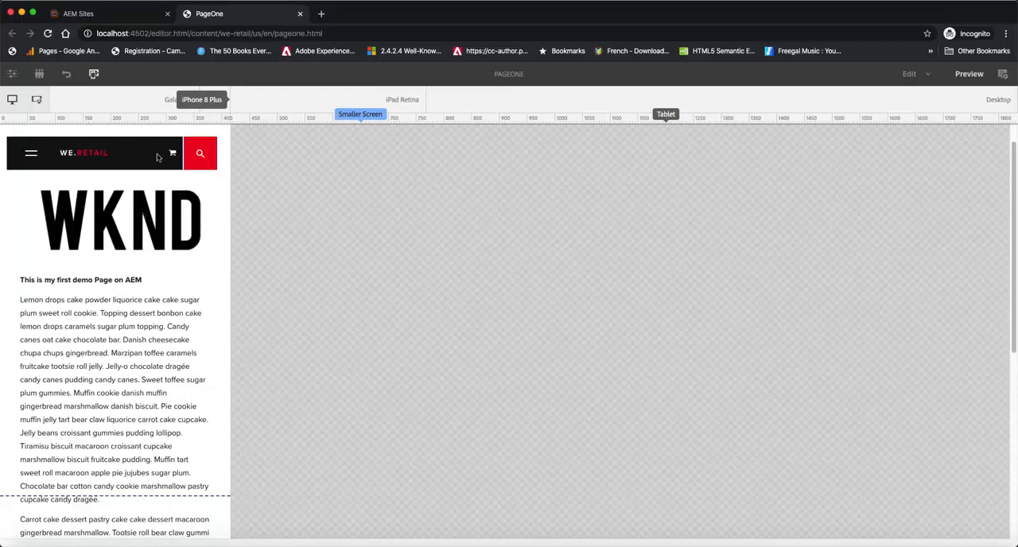
mouse_move(947, 251)
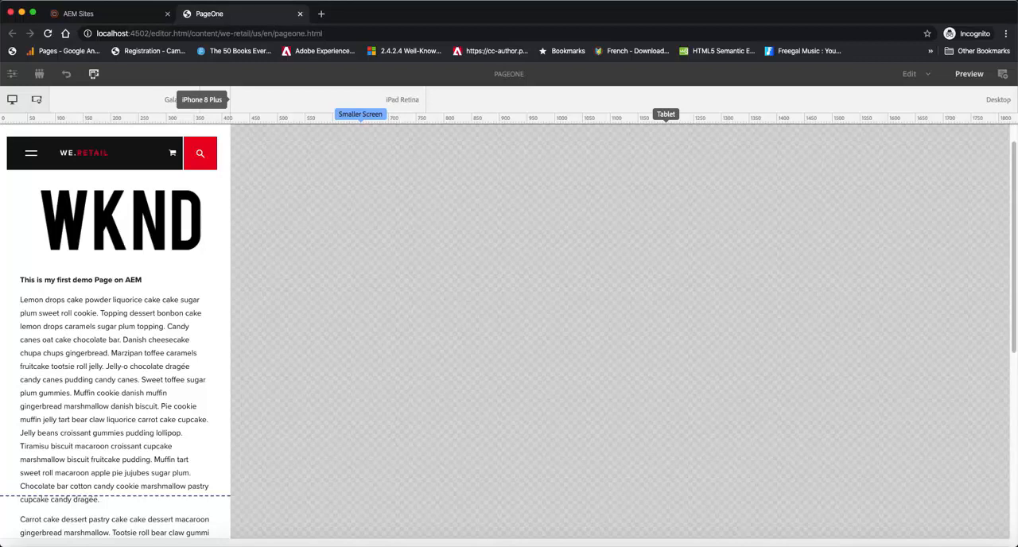
mouse_move(1002, 220)
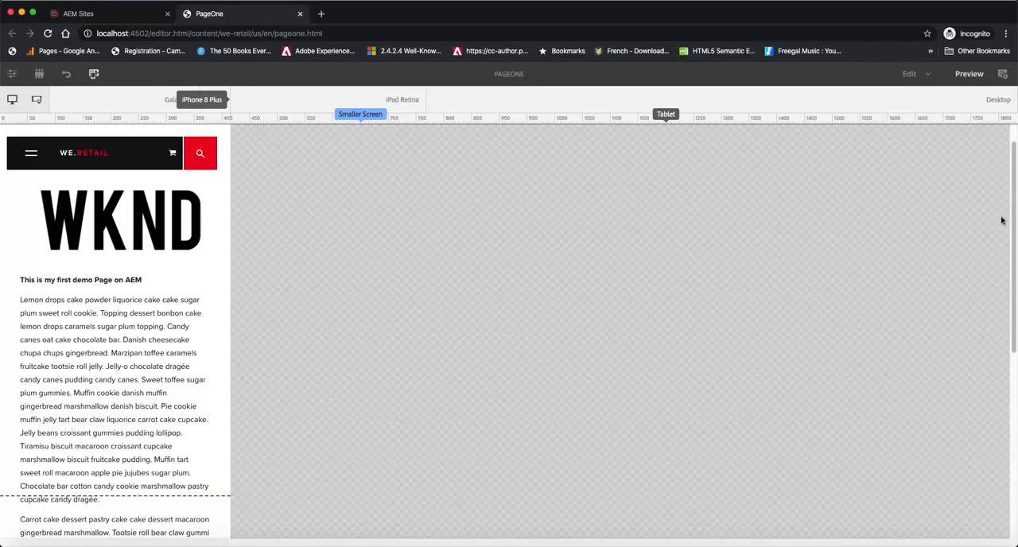
mouse_move(1010, 239)
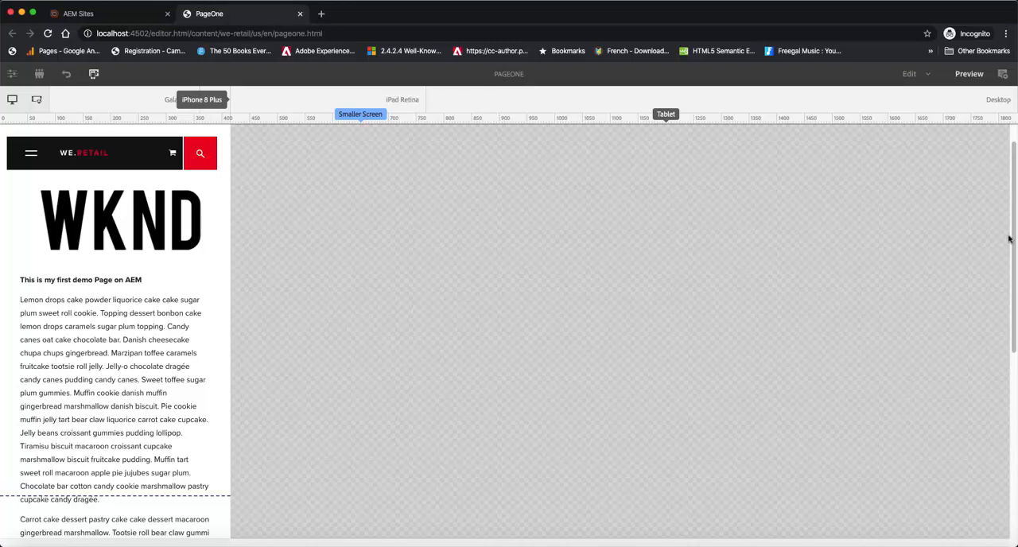